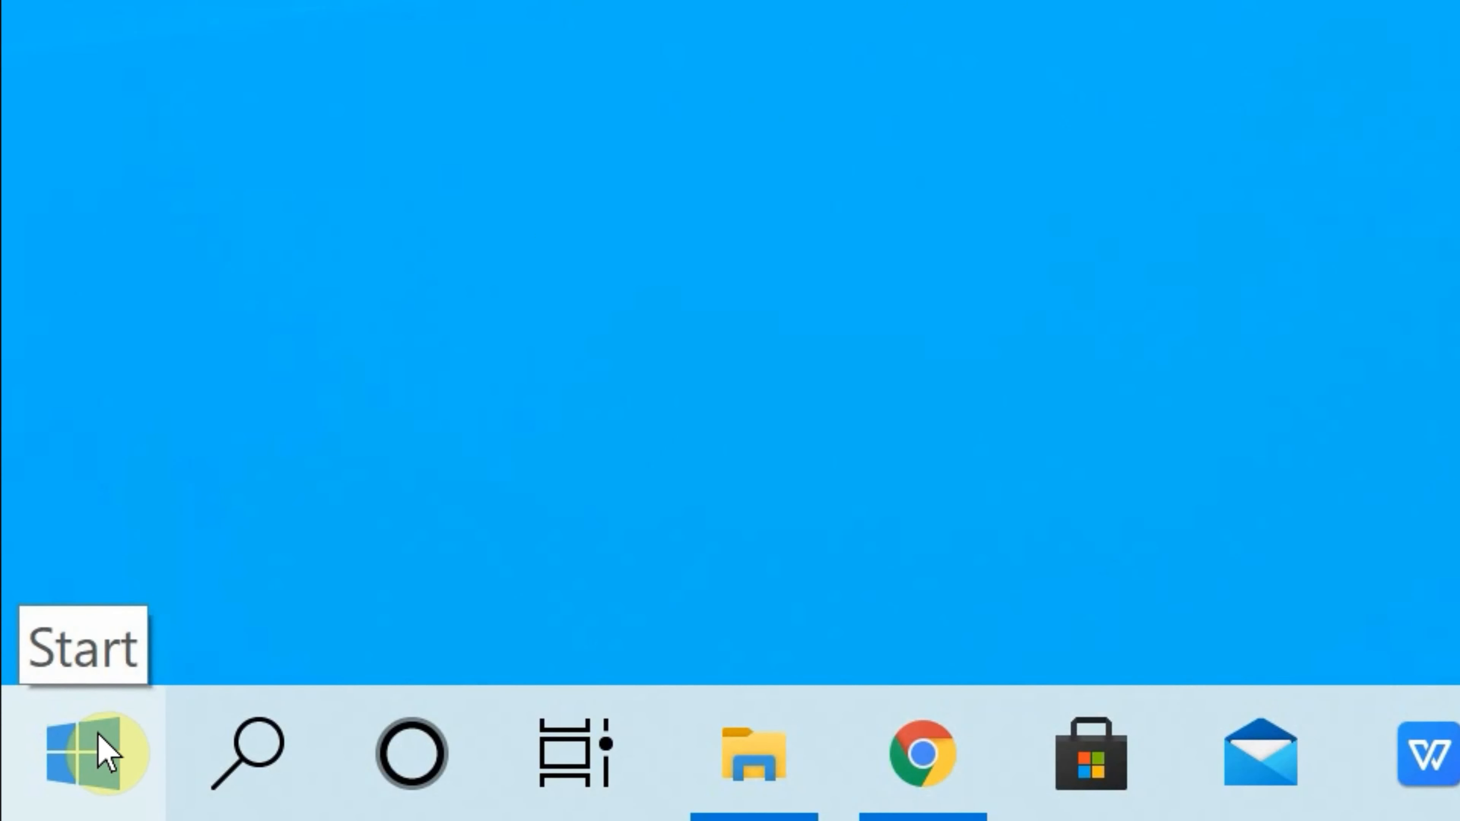
{"action": "right_click", "coordinate": [84, 752]}
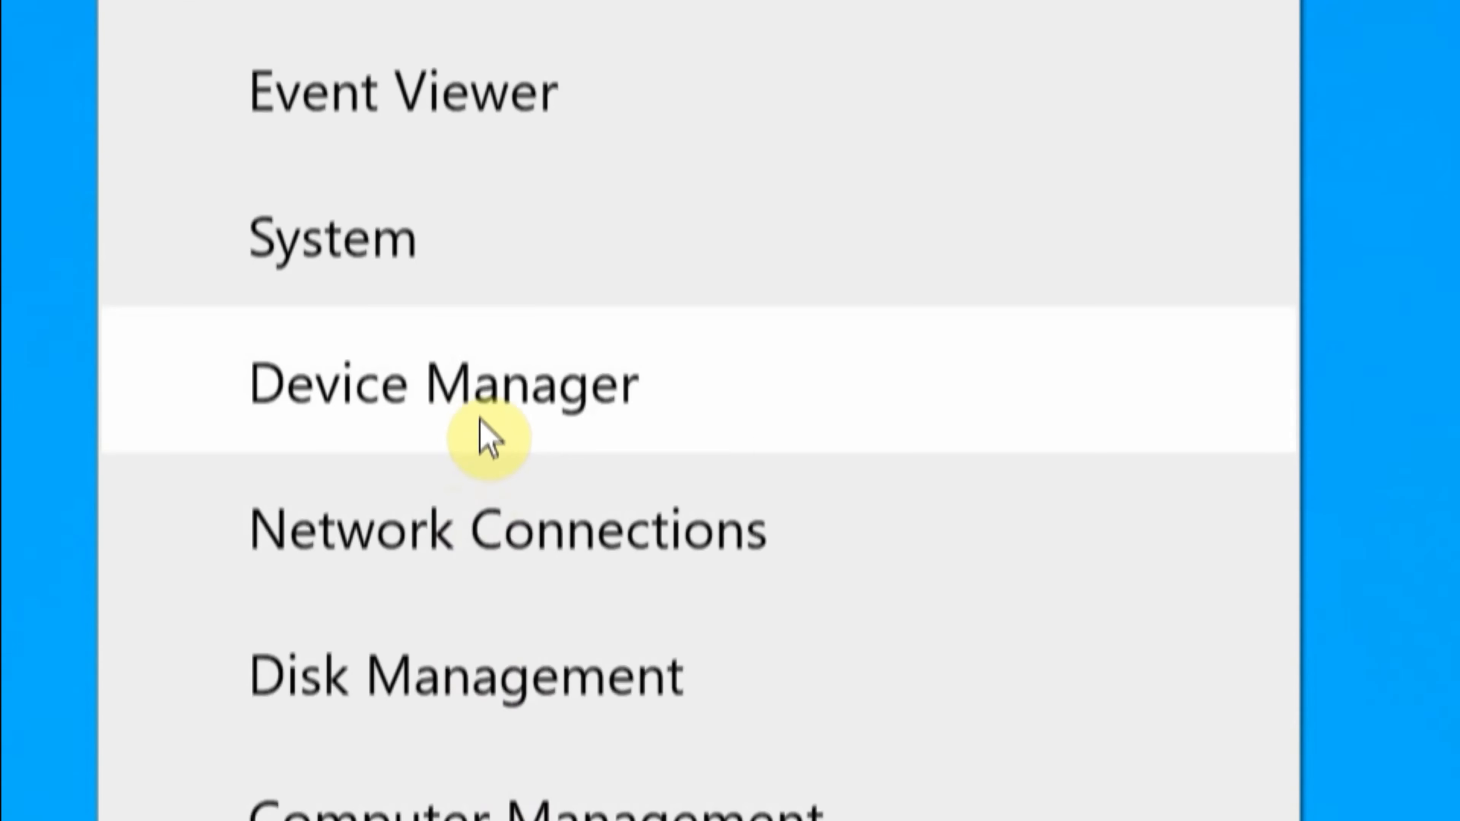
{"action": "left_click", "coordinate": [444, 382]}
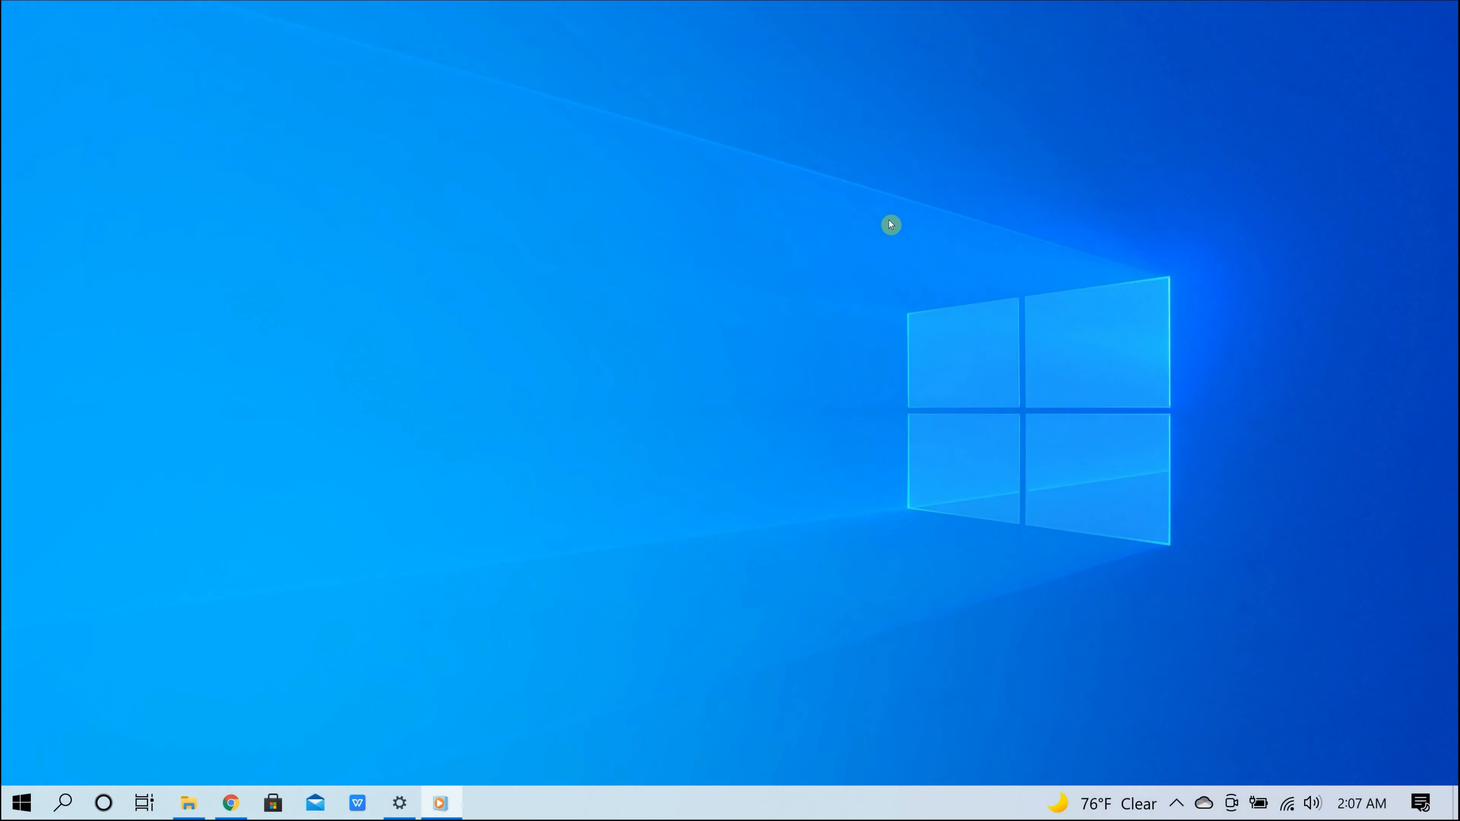
{"action": "mouse_move", "coordinate": [621, 437]}
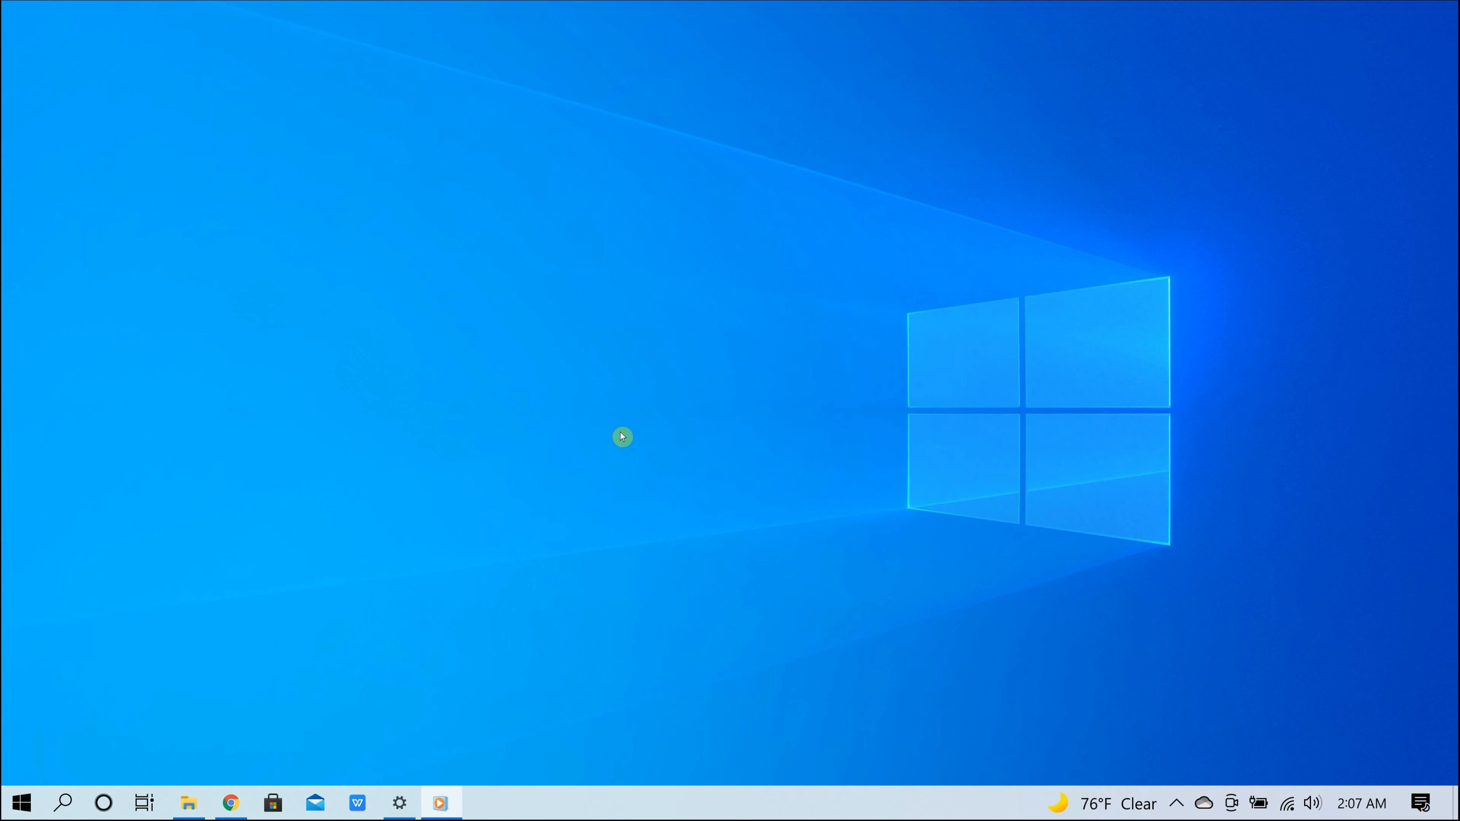
{"action": "mouse_move", "coordinate": [345, 619]}
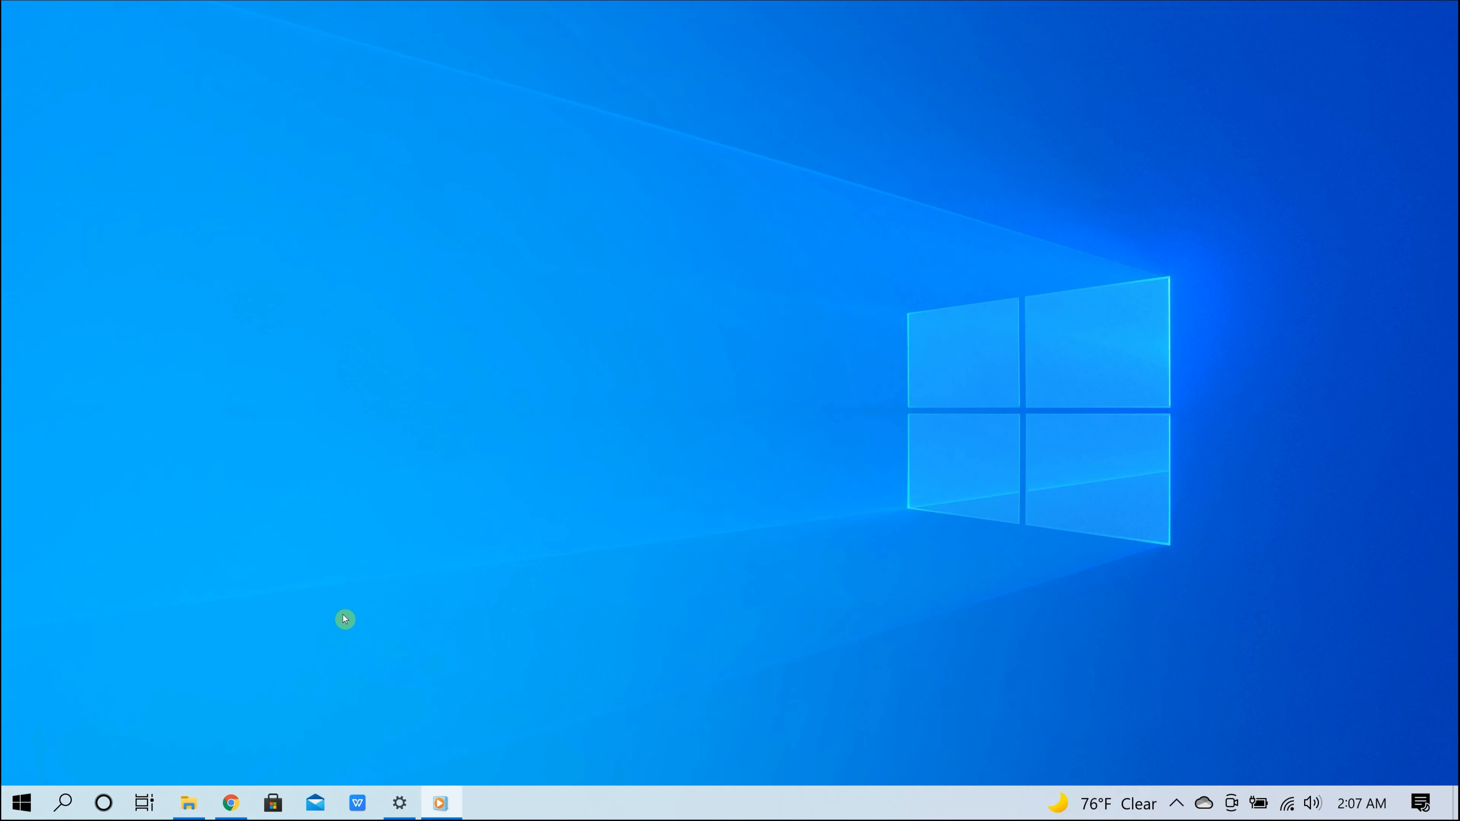
{"action": "mouse_move", "coordinate": [252, 732]}
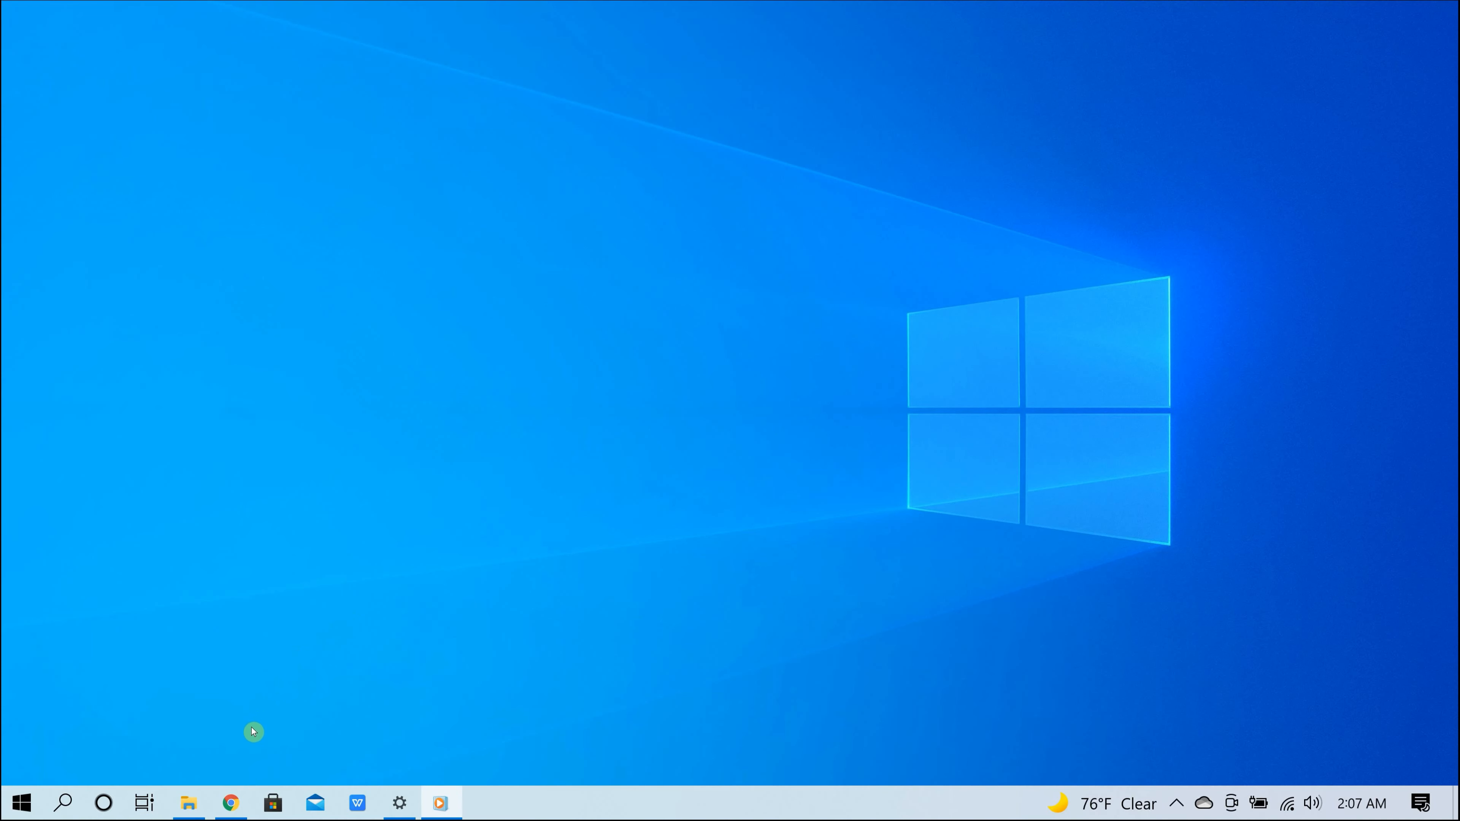
{"action": "mouse_move", "coordinate": [242, 768]}
{"action": "type", "text": "bluet"}
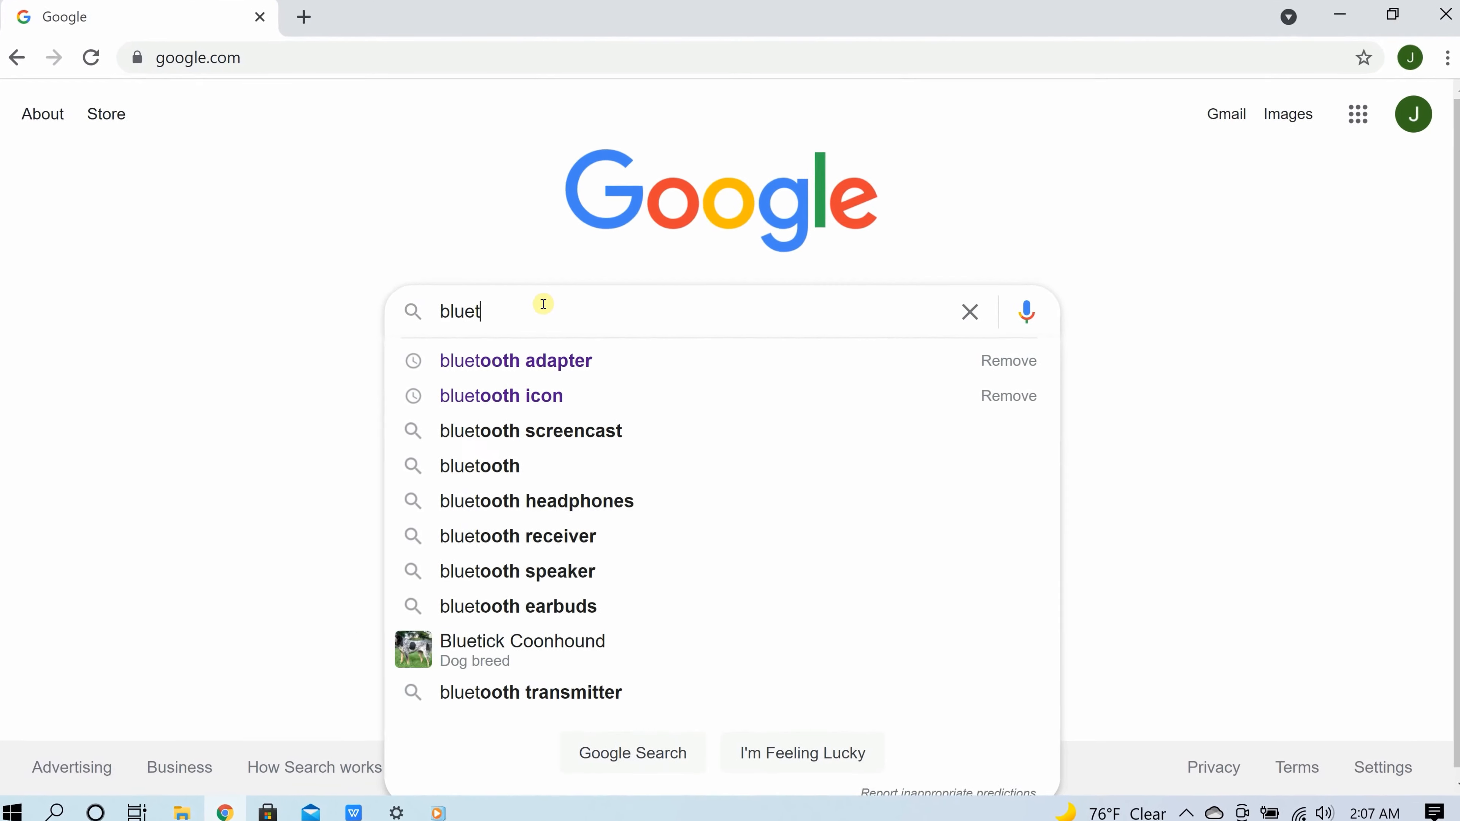
{"action": "left_click", "coordinate": [515, 360]}
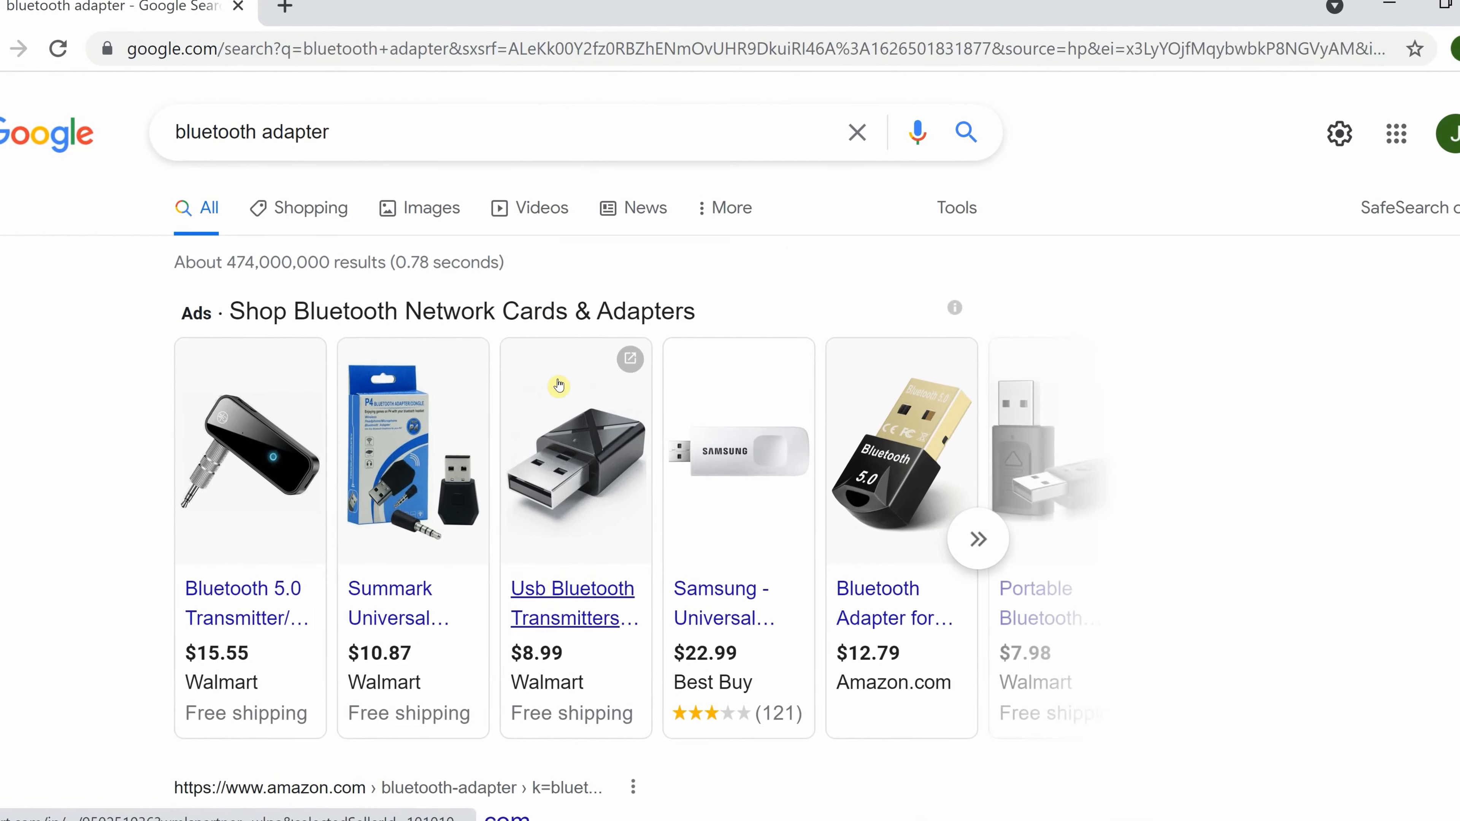
{"action": "scroll", "scroll_direction": "down", "scroll_amount": 3}
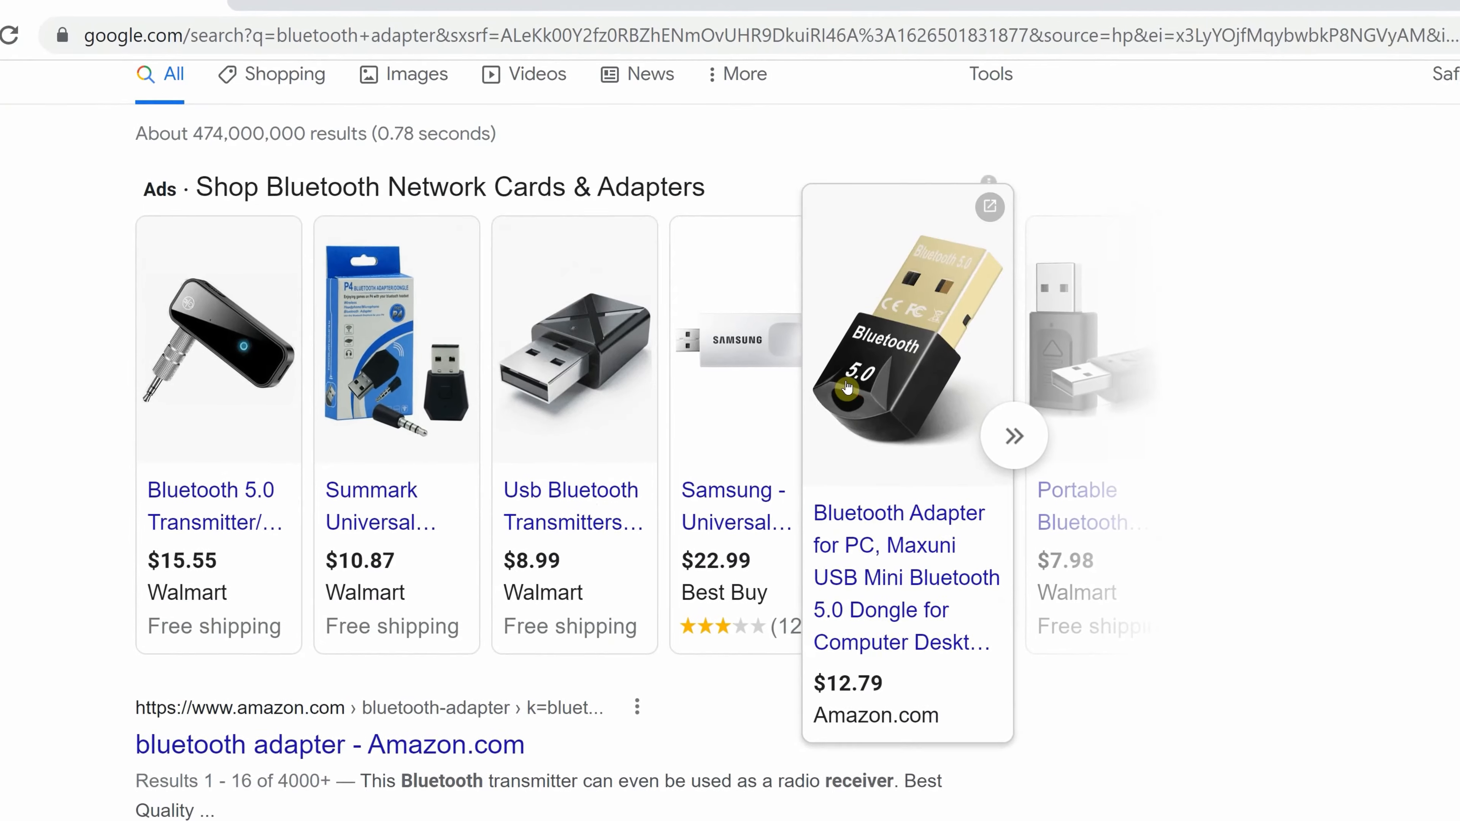
{"action": "scroll", "scroll_direction": "down", "scroll_amount": 3}
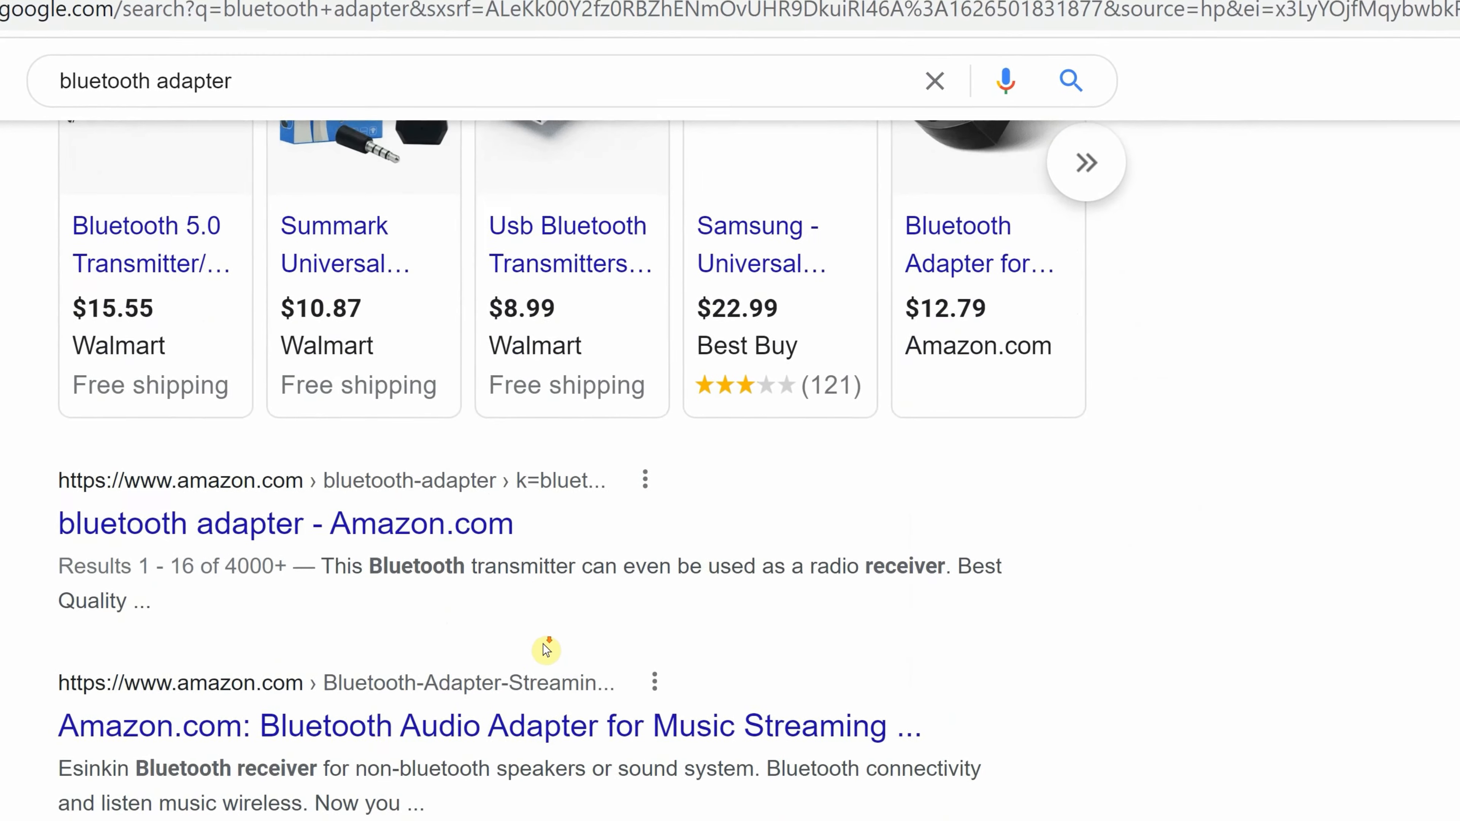
{"action": "scroll", "scroll_direction": "up", "scroll_amount": 3}
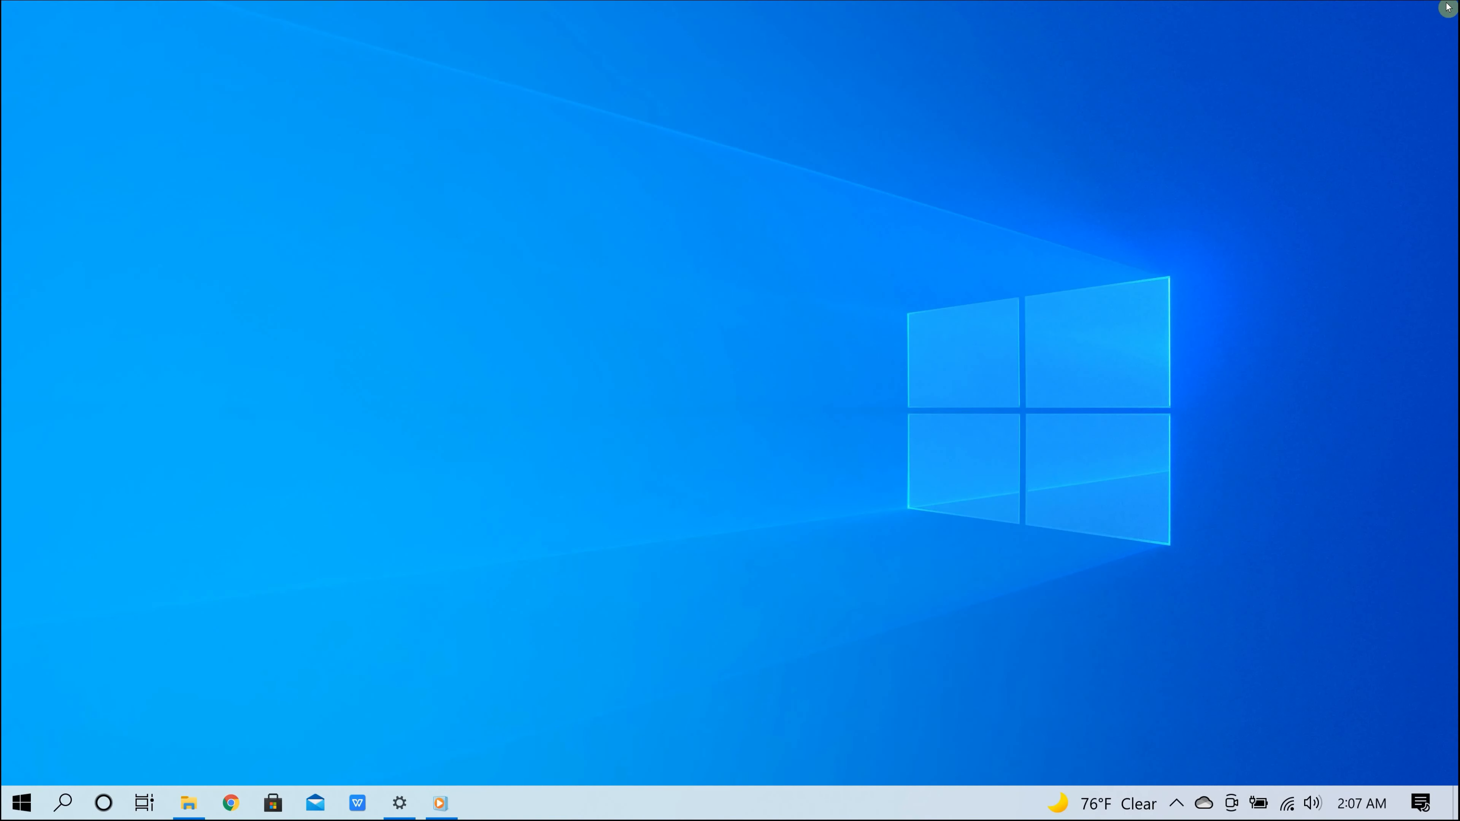
{"action": "mouse_move", "coordinate": [1282, 623]}
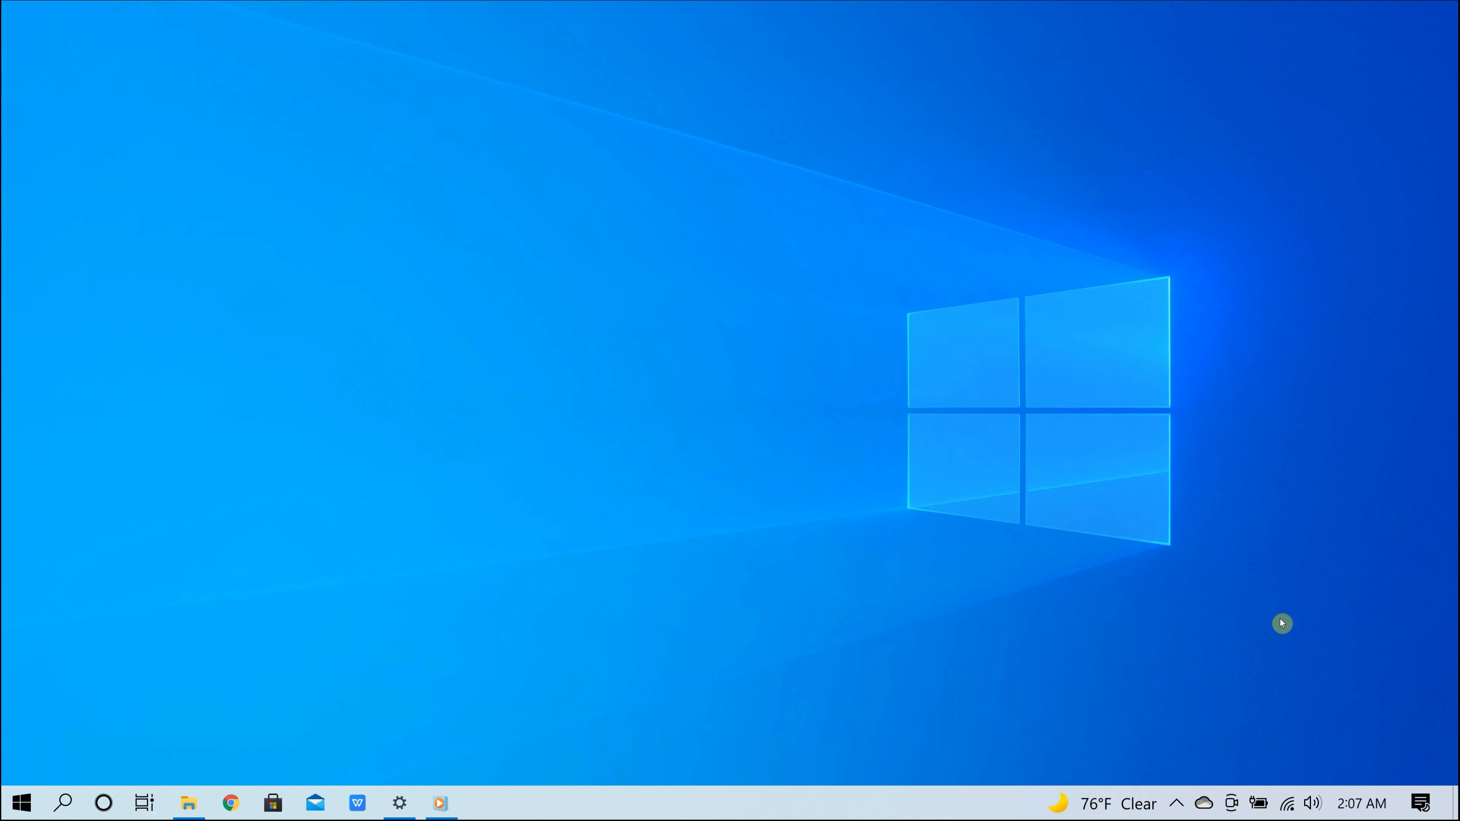